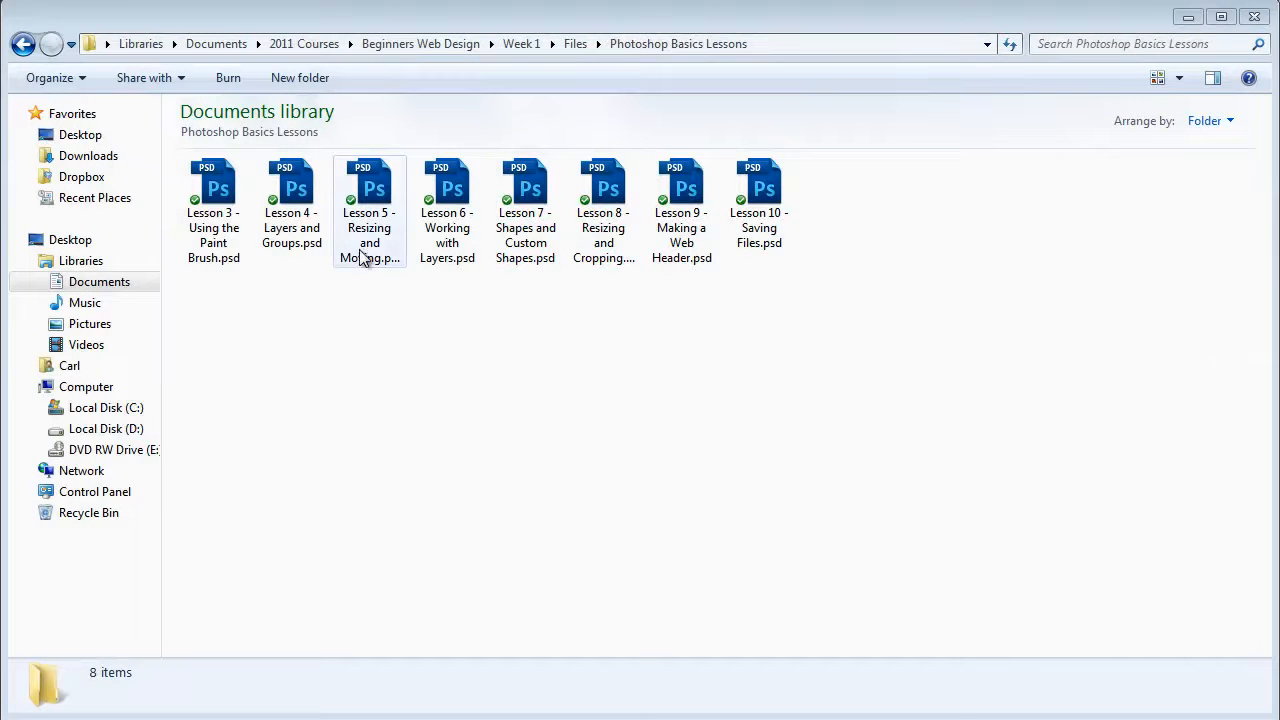
Open 'Lesson 5 - Resizing and Moving.psd' from the Photoshop Basics Lessons folder
click(368, 200)
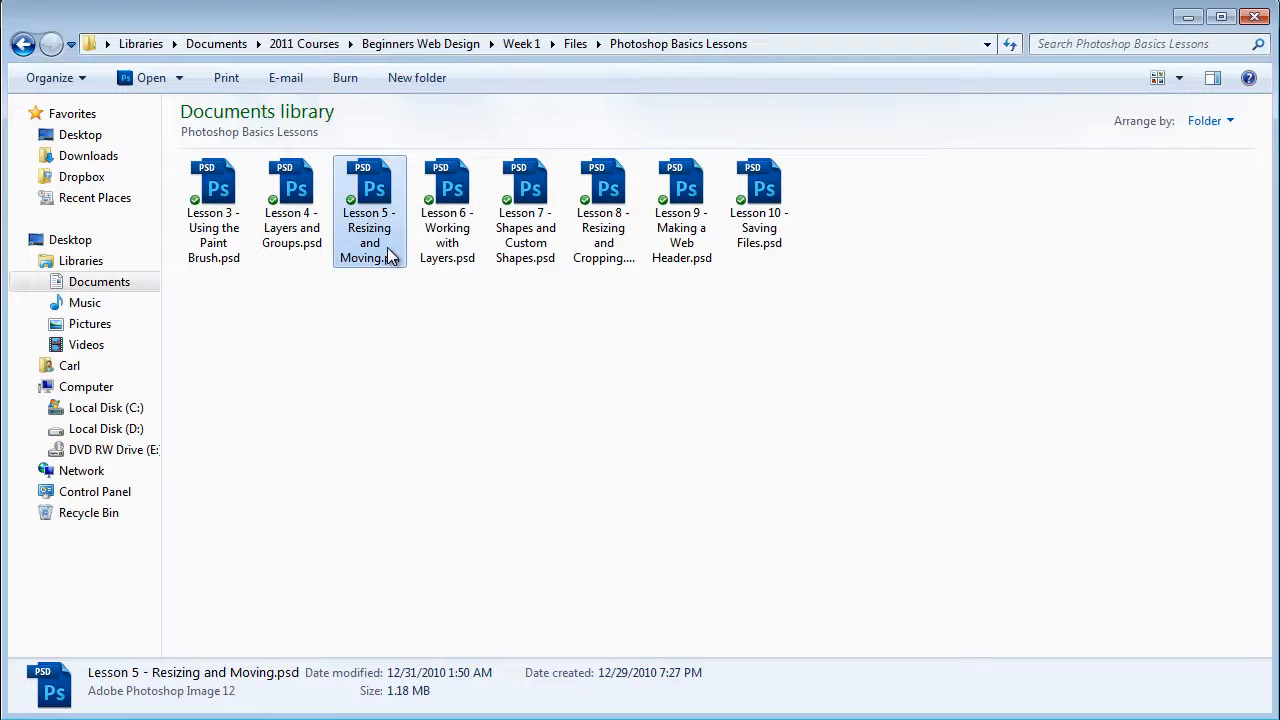
mouse_move(376, 216)
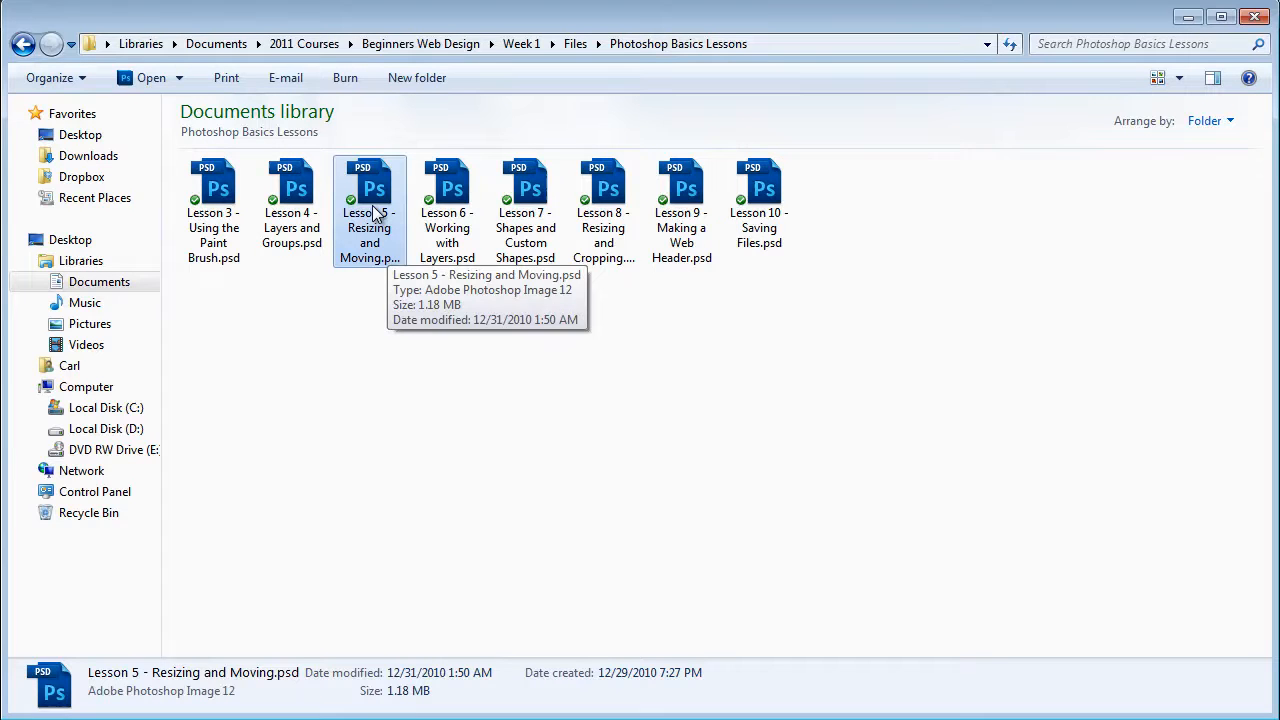
double_click(368, 188)
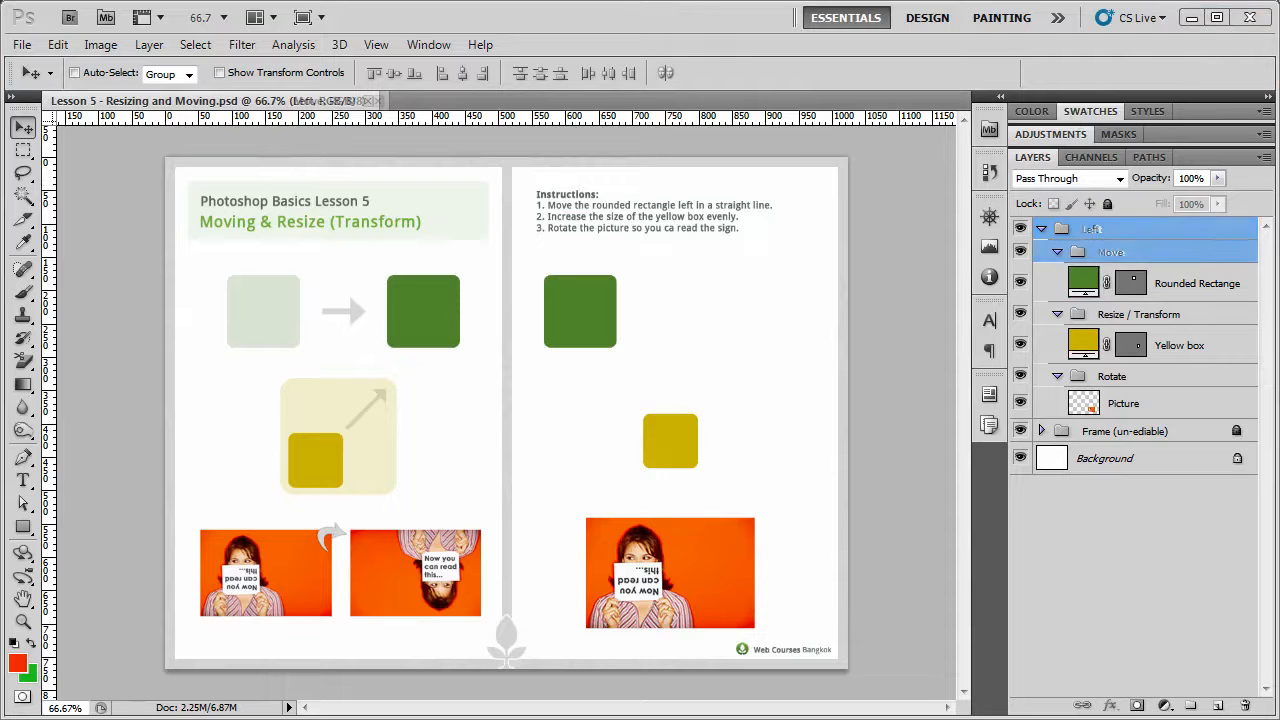
click(1112, 252)
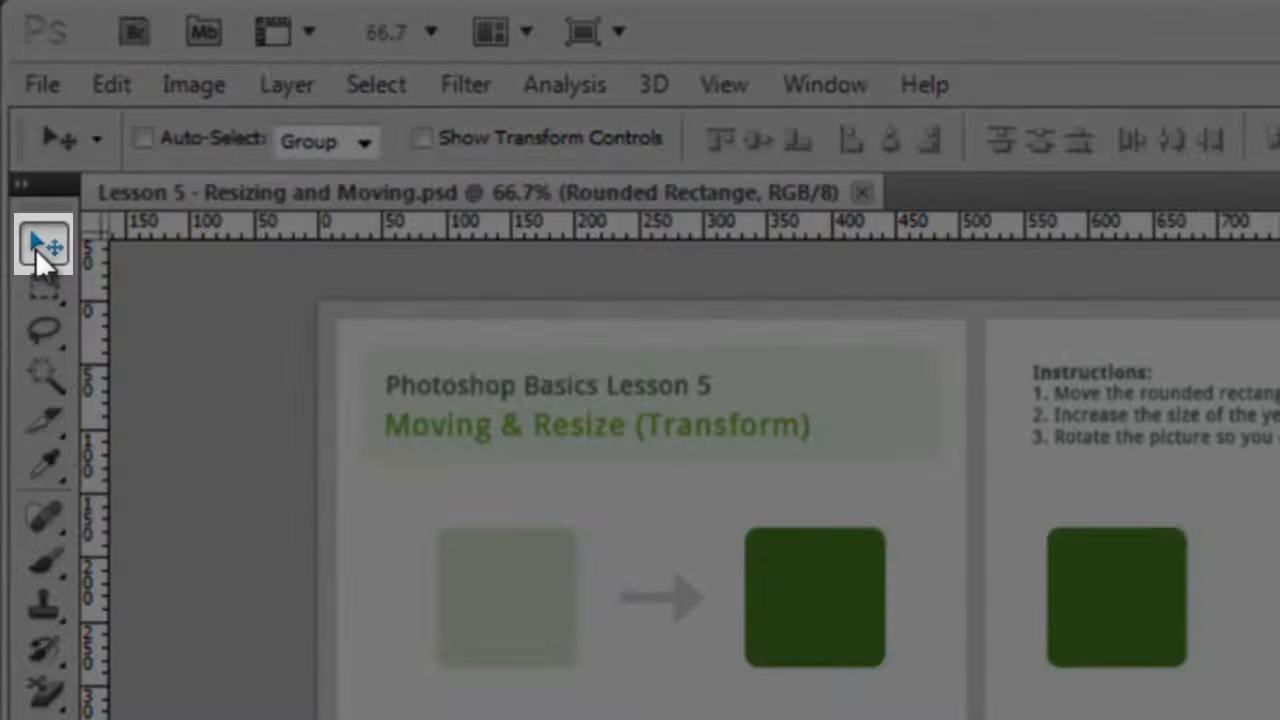
mouse_move(44, 244)
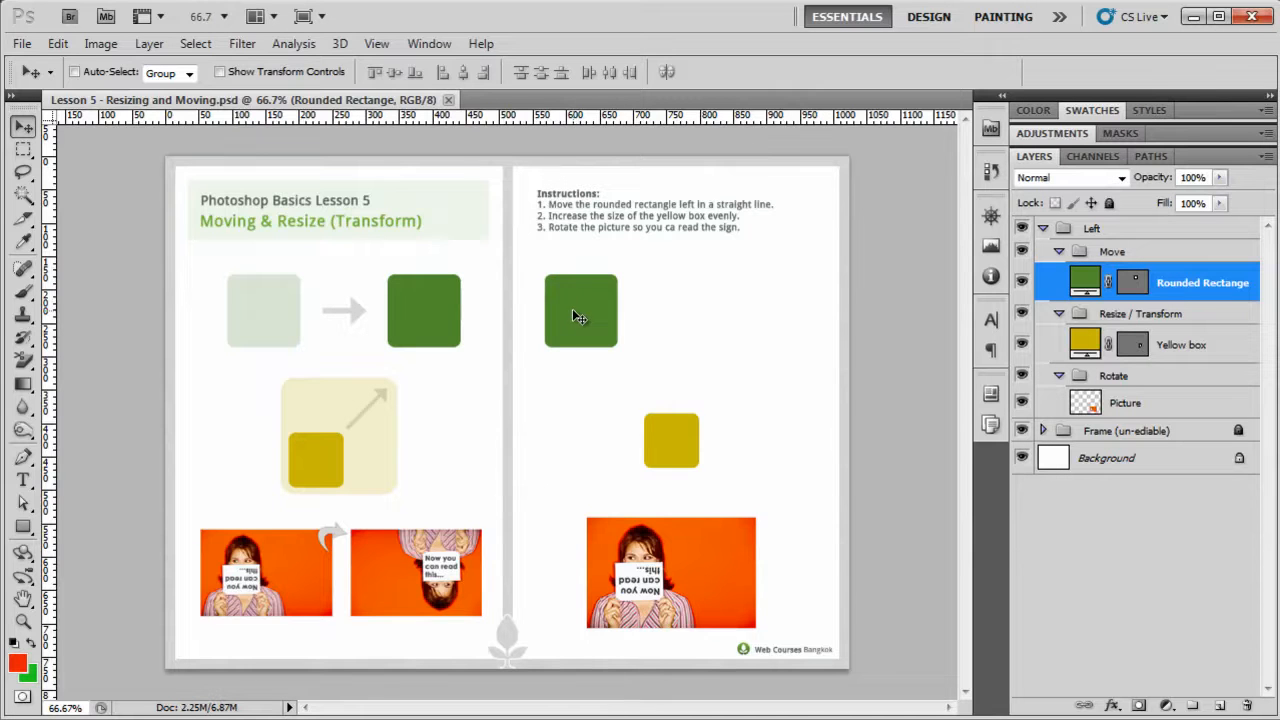
Drag the green rectangle right, then revert it to its starting spot
drag(580, 312, 736, 332)
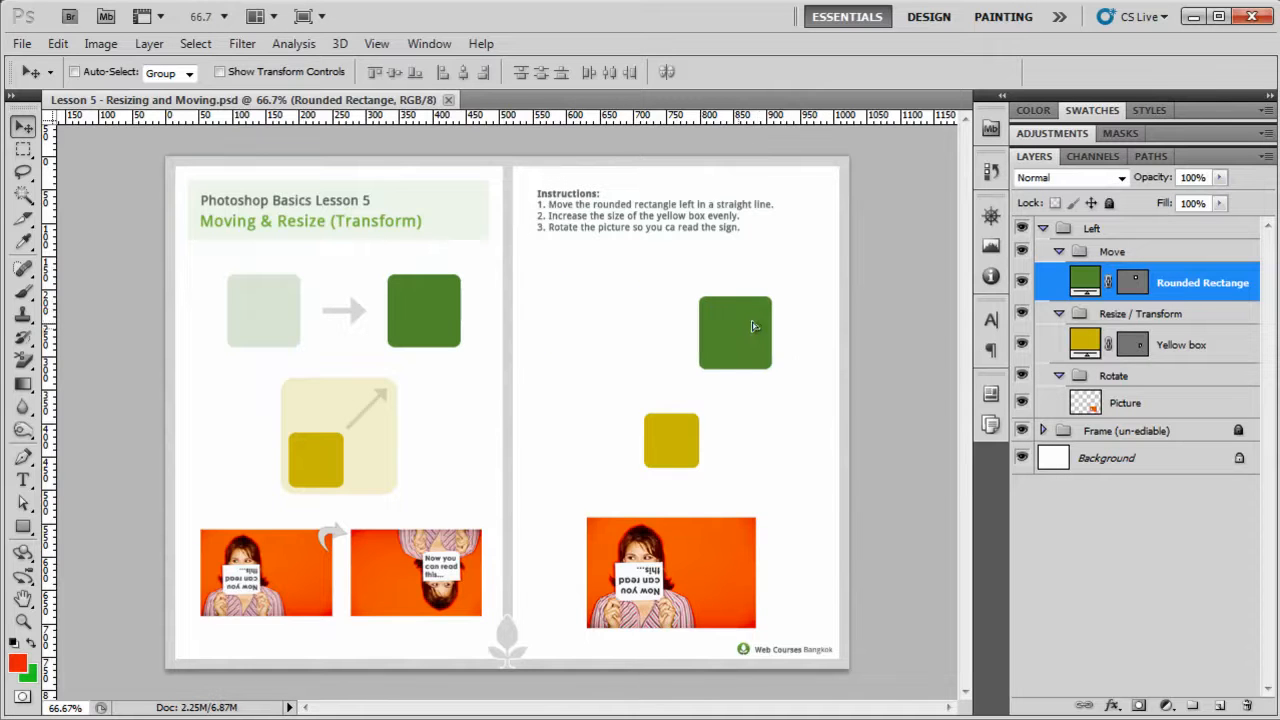
drag(736, 332, 772, 310)
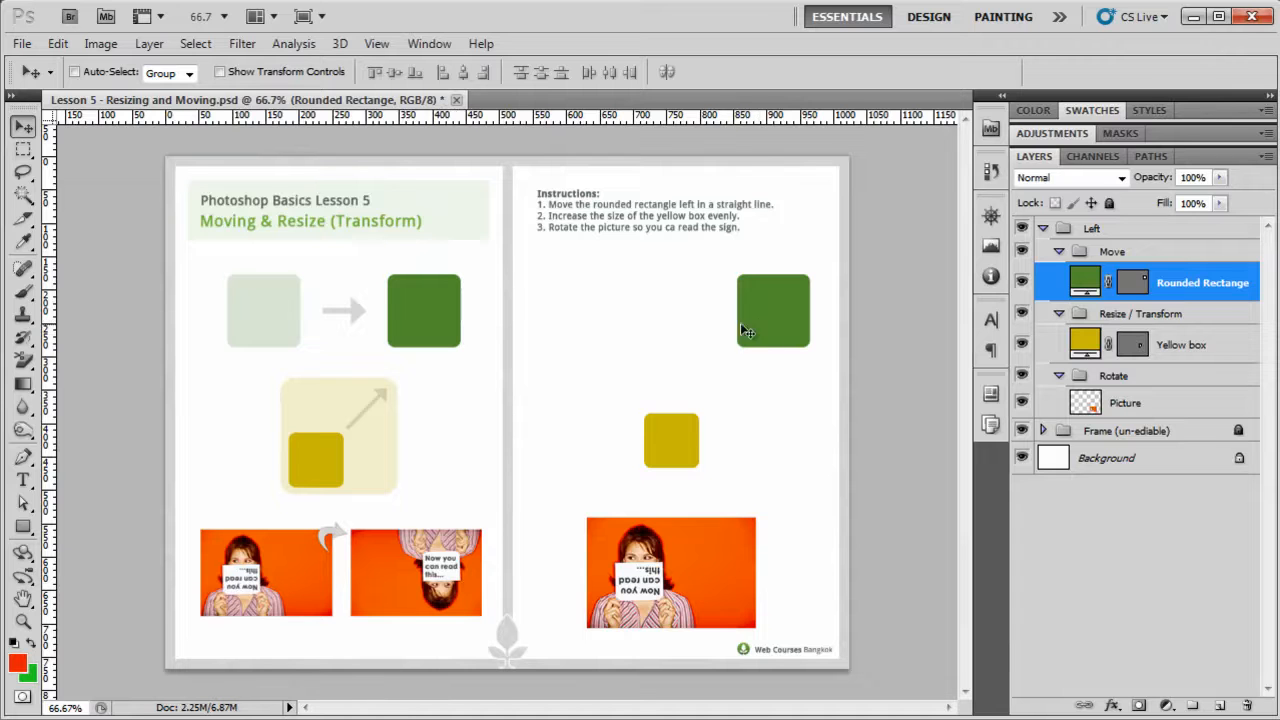
mouse_move(732, 330)
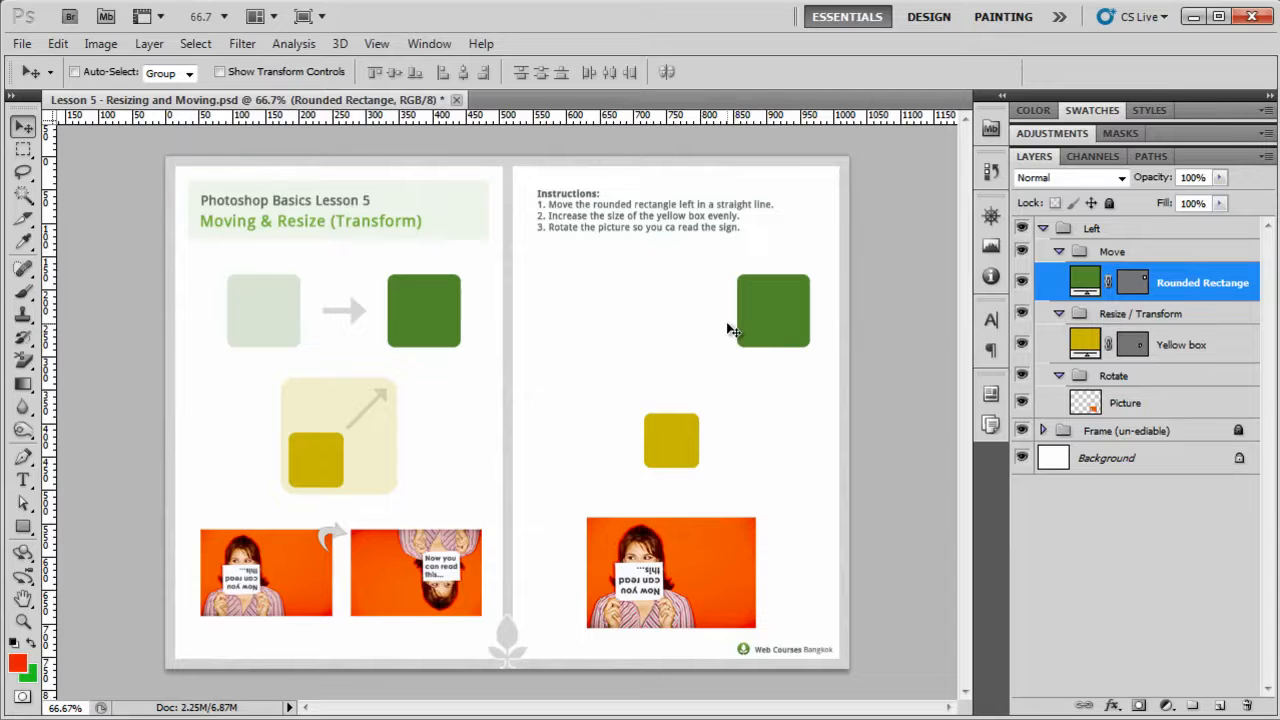
click(56, 44)
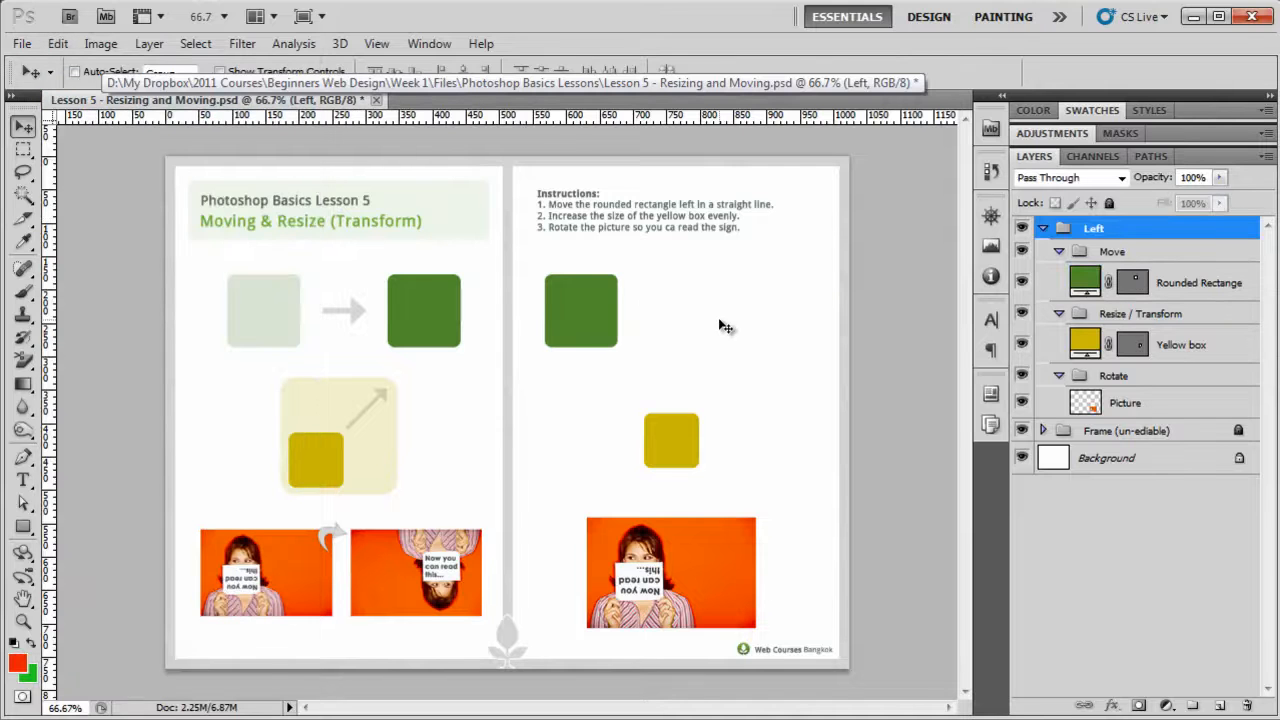
mouse_move(668, 328)
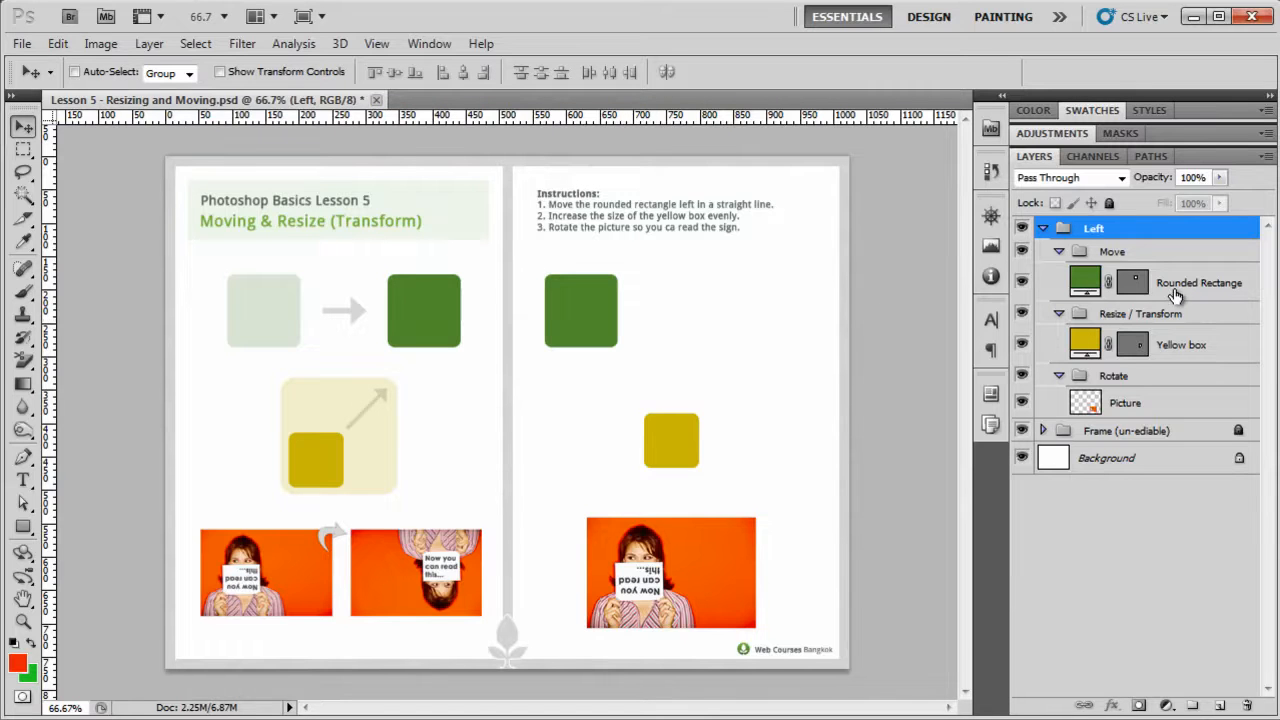
With the Rounded Rectangle layer active, drag the rectangle right, down over the picture, and back
click(1200, 282)
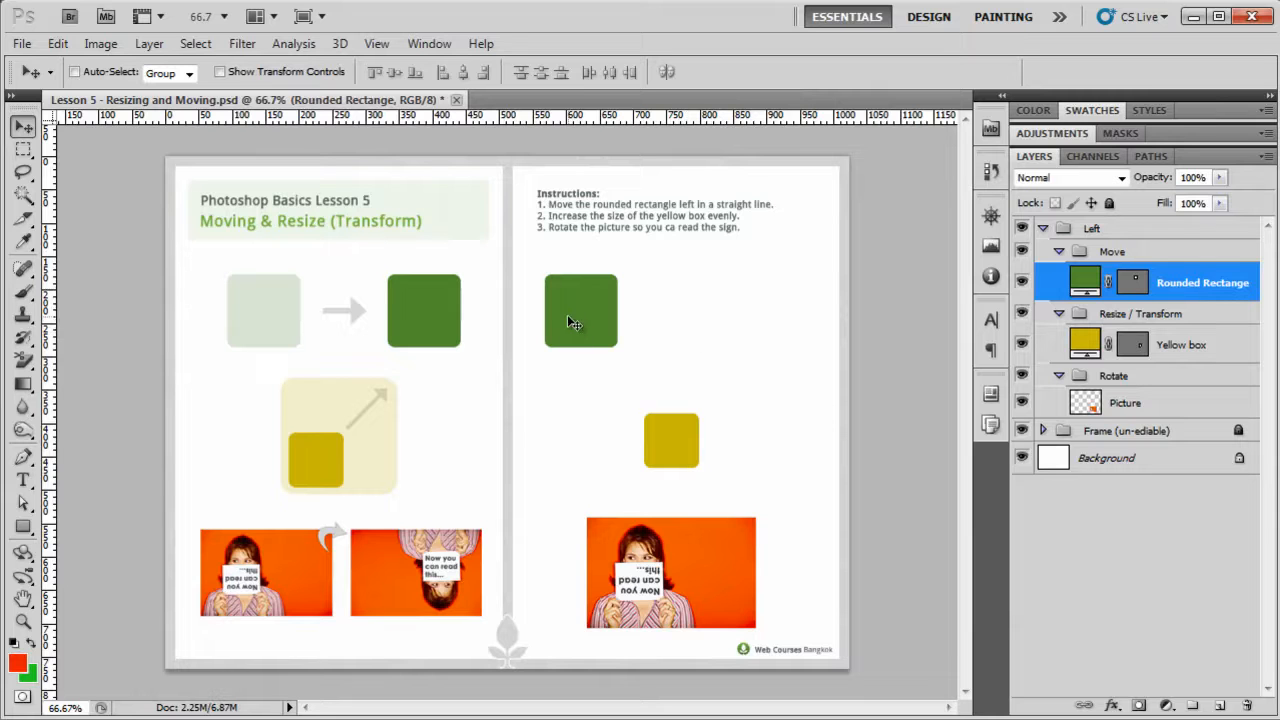
drag(580, 310, 608, 312)
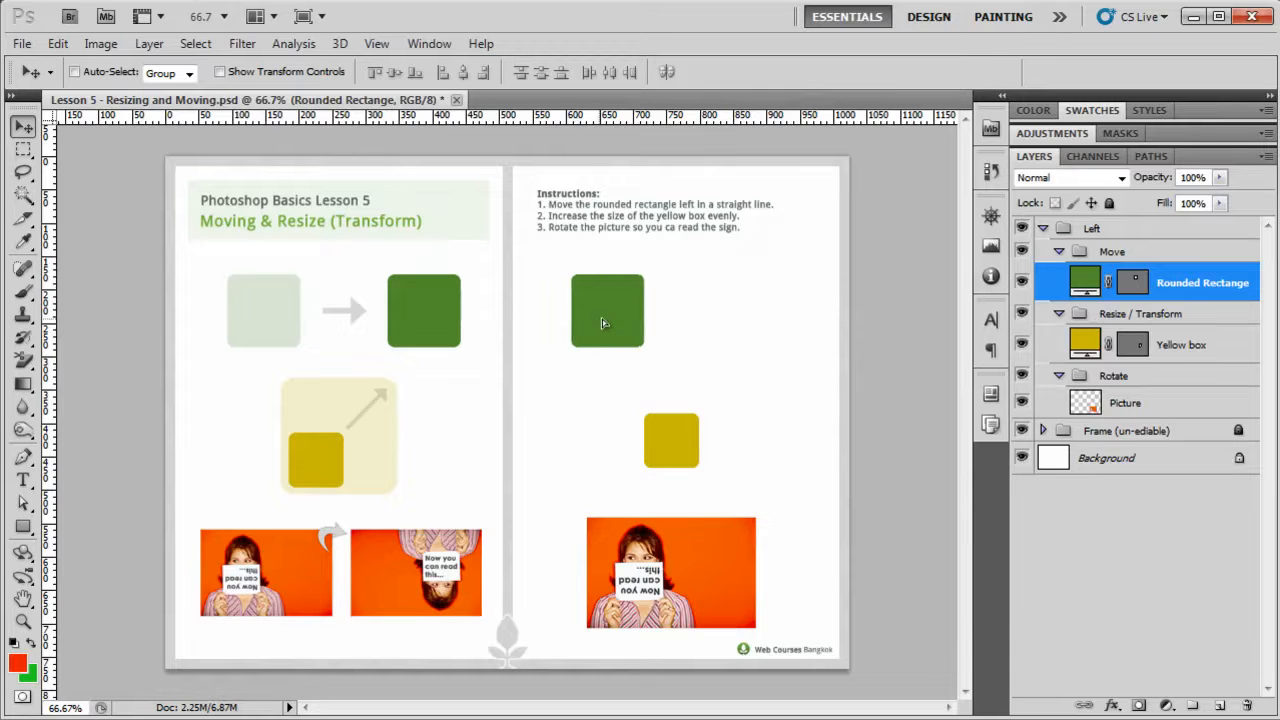
drag(608, 310, 754, 310)
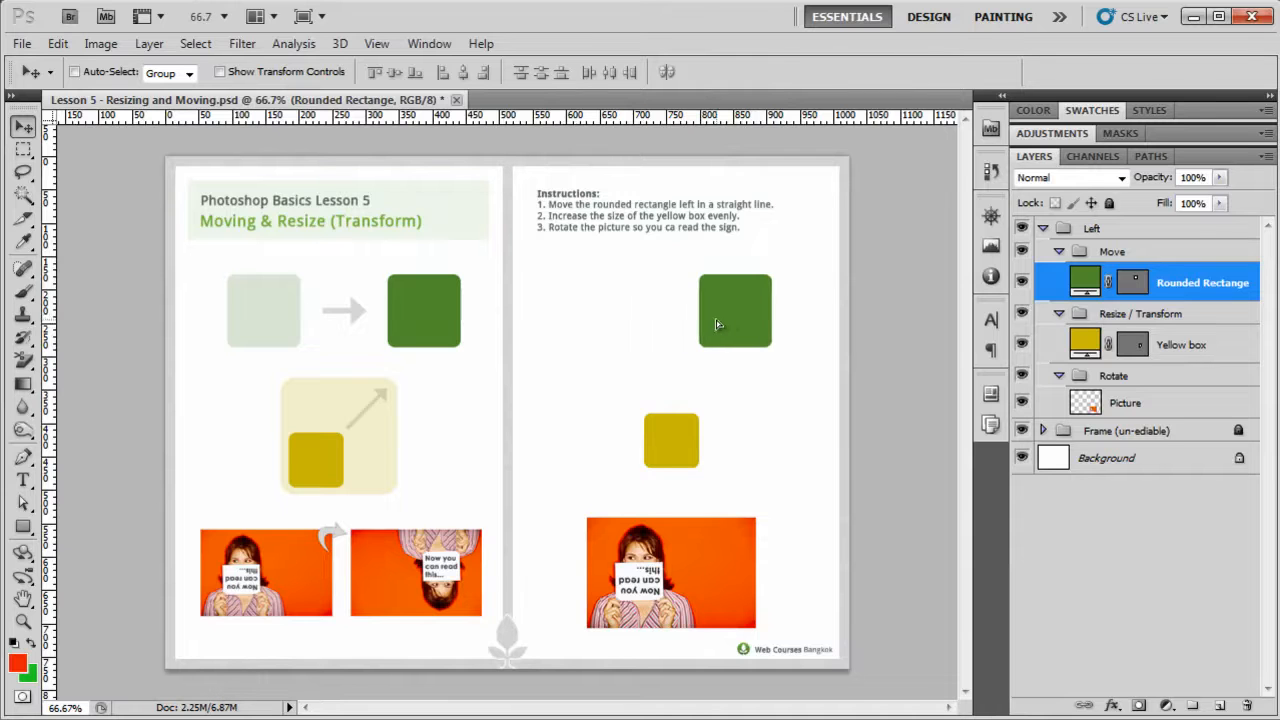
drag(736, 310, 580, 496)
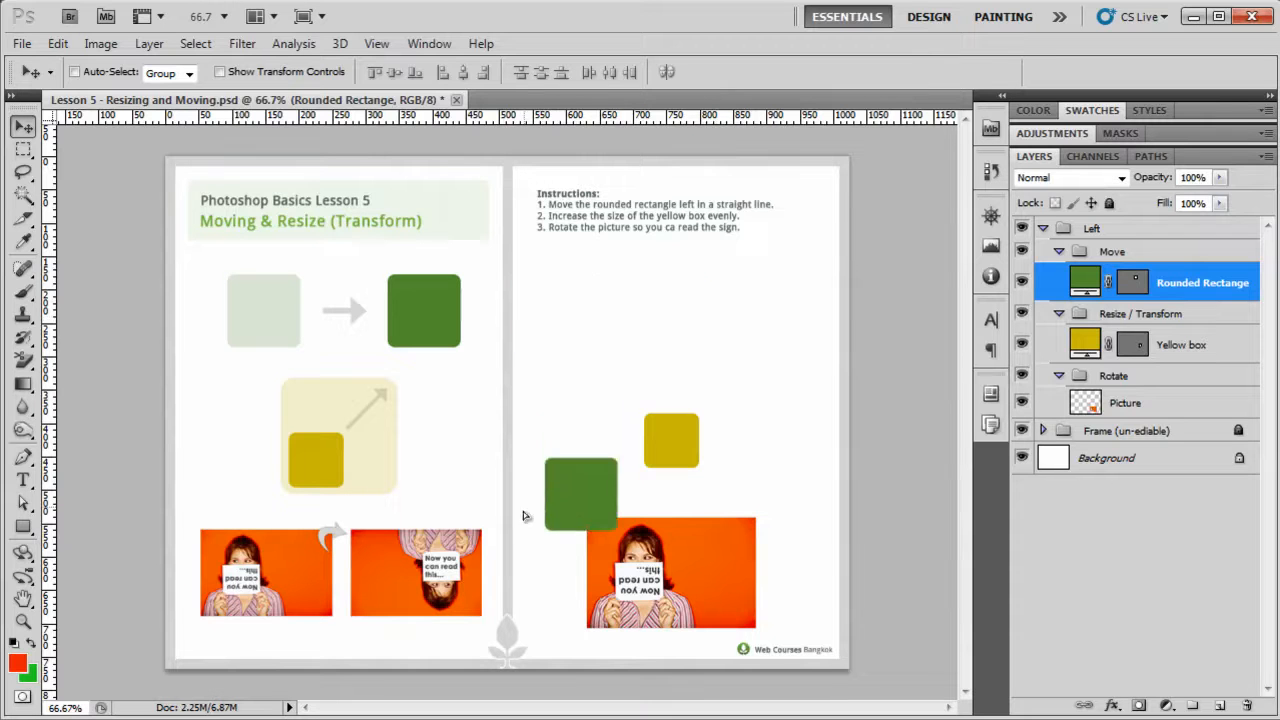
drag(580, 496, 696, 312)
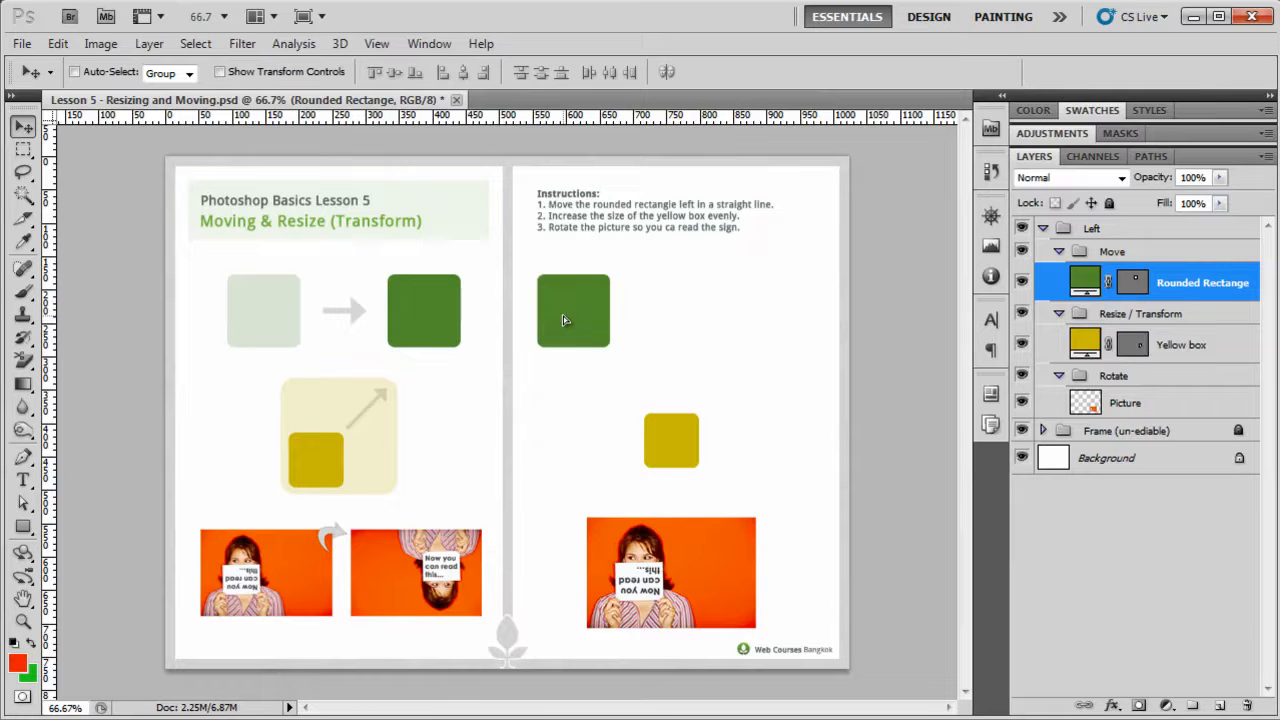
Slide the green rectangle to the right along its original row
drag(572, 310, 680, 310)
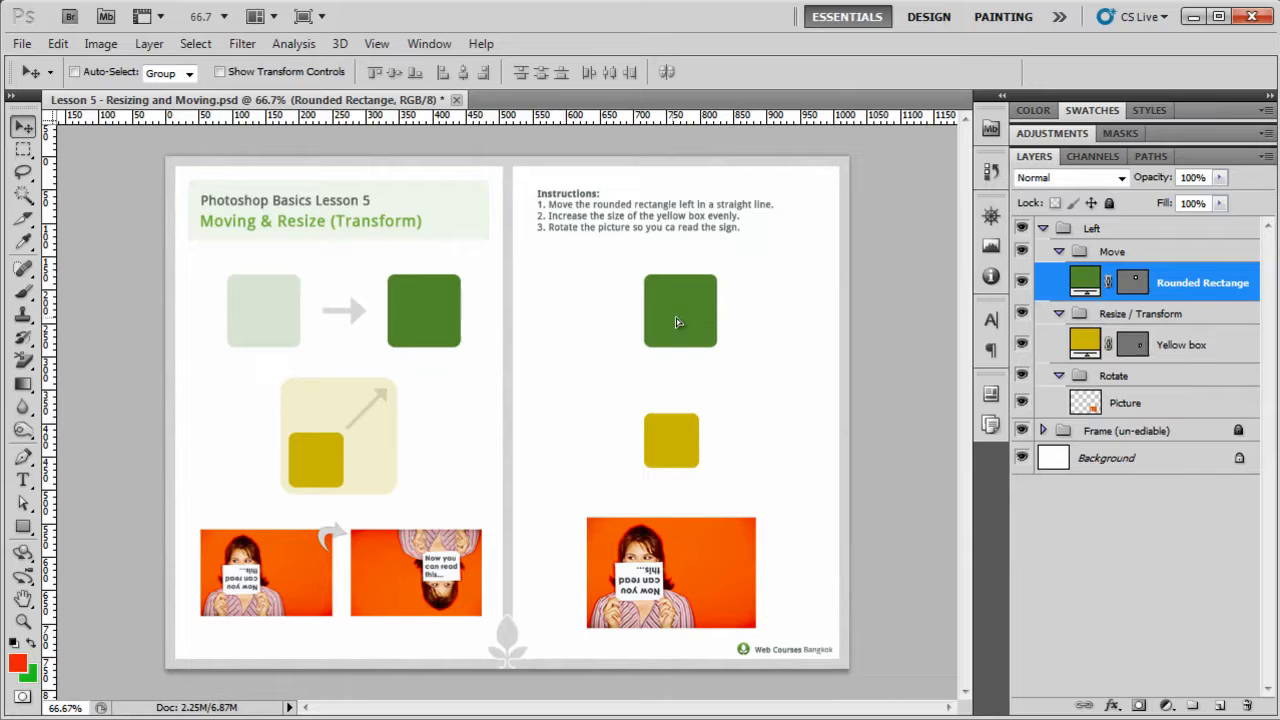
drag(680, 310, 756, 312)
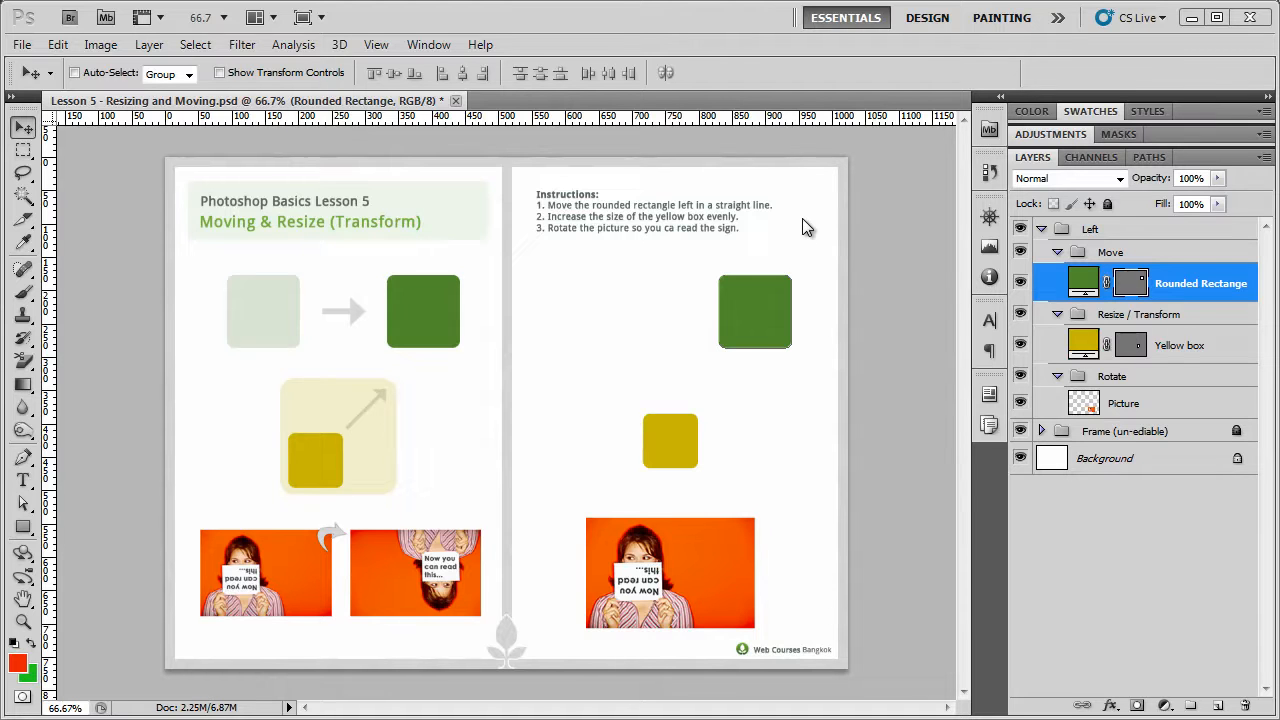
mouse_move(1176, 342)
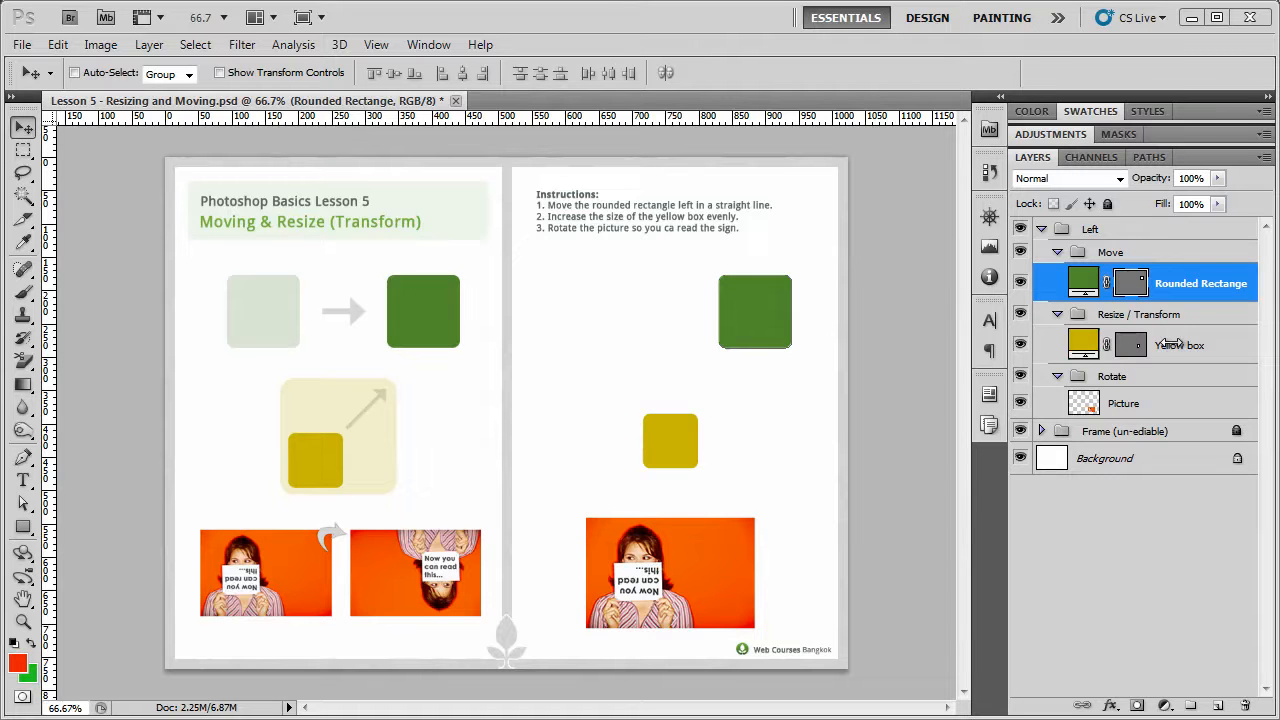
Start a Free Transform on the Yellow box layer
click(1180, 344)
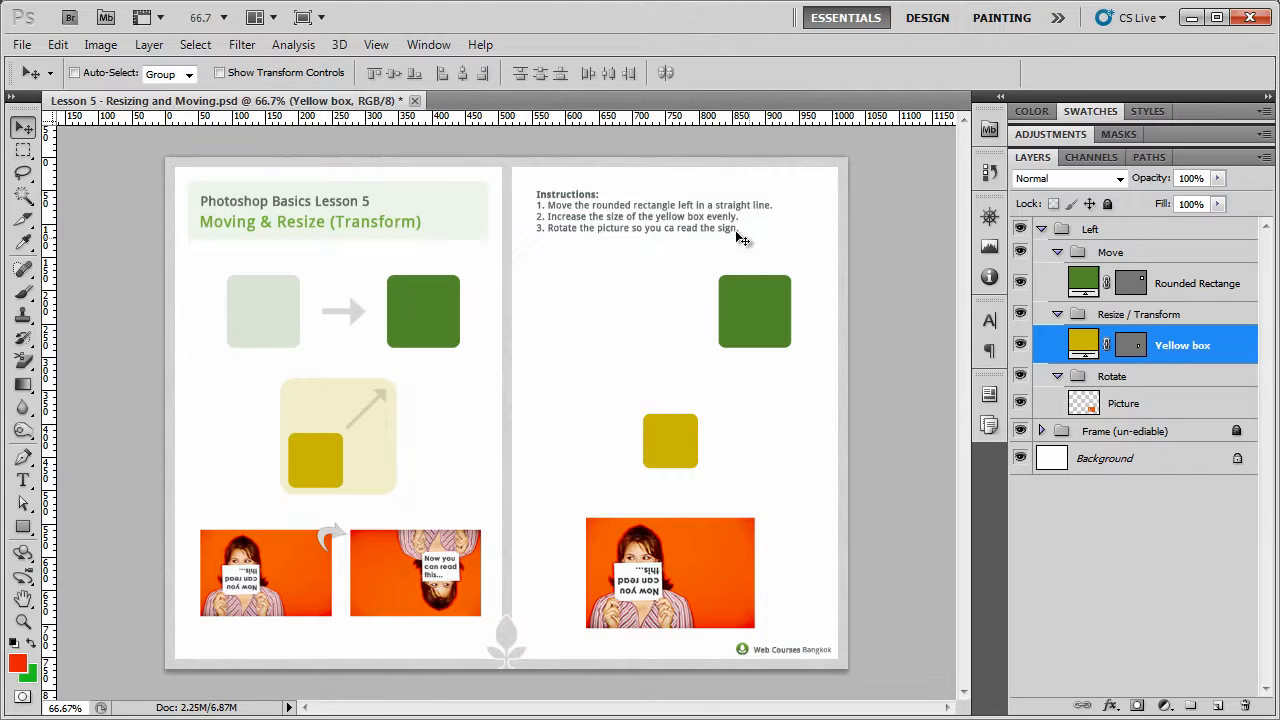
click(56, 44)
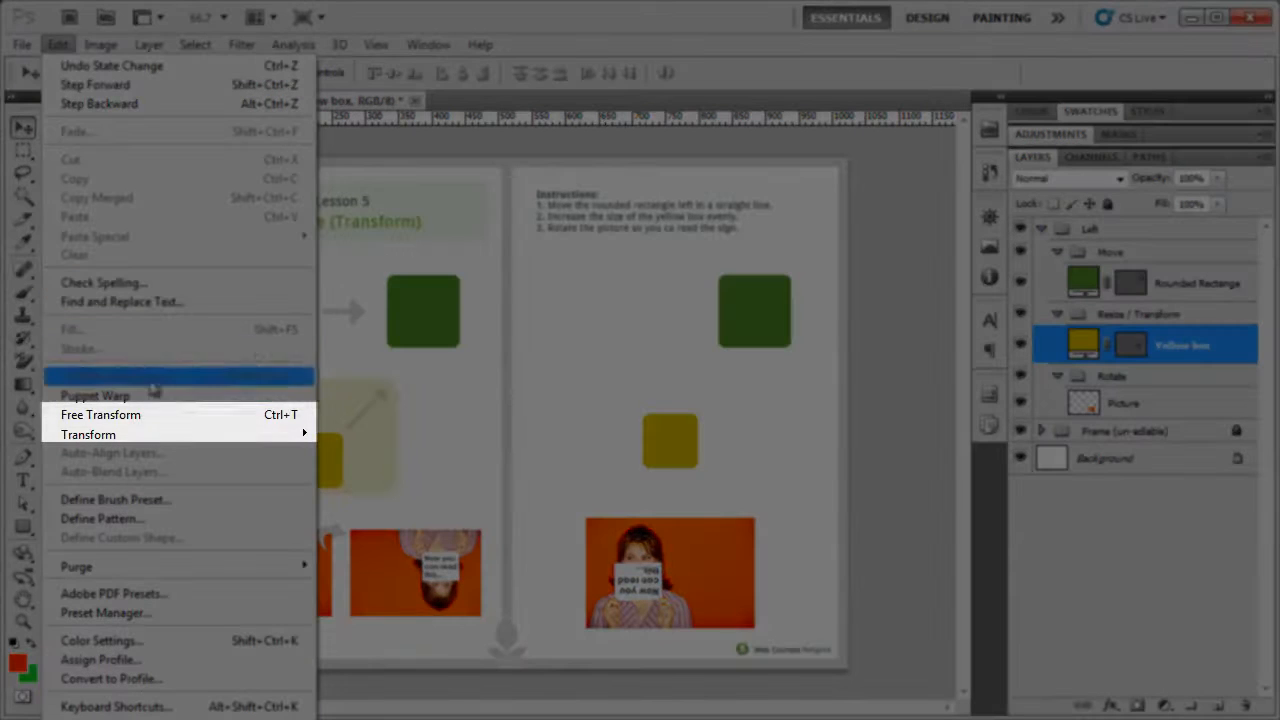
click(100, 414)
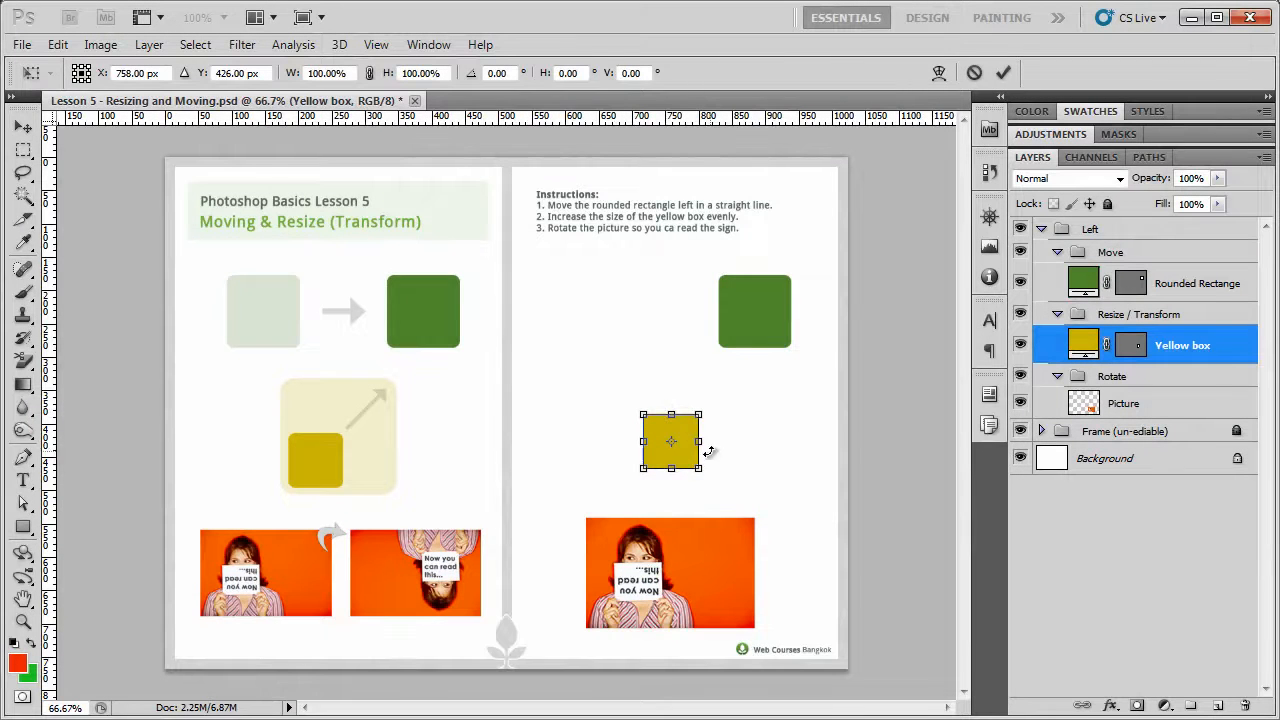
mouse_move(592, 428)
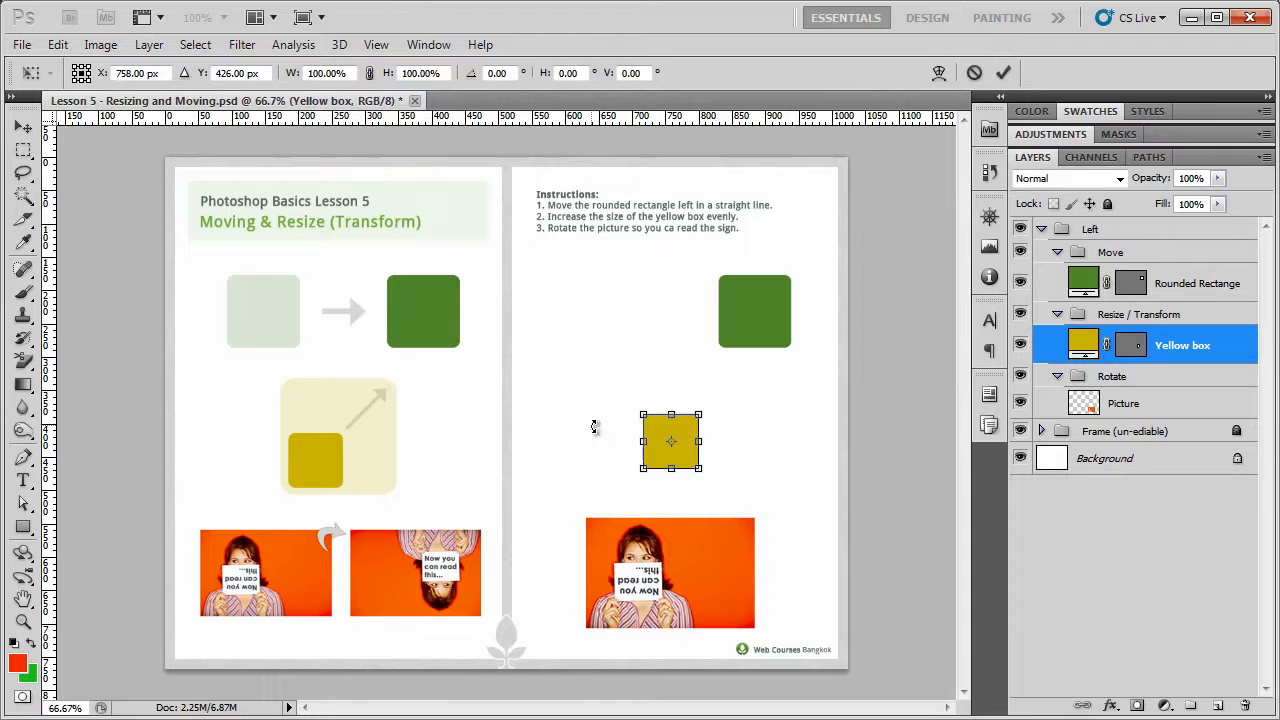
mouse_move(598, 420)
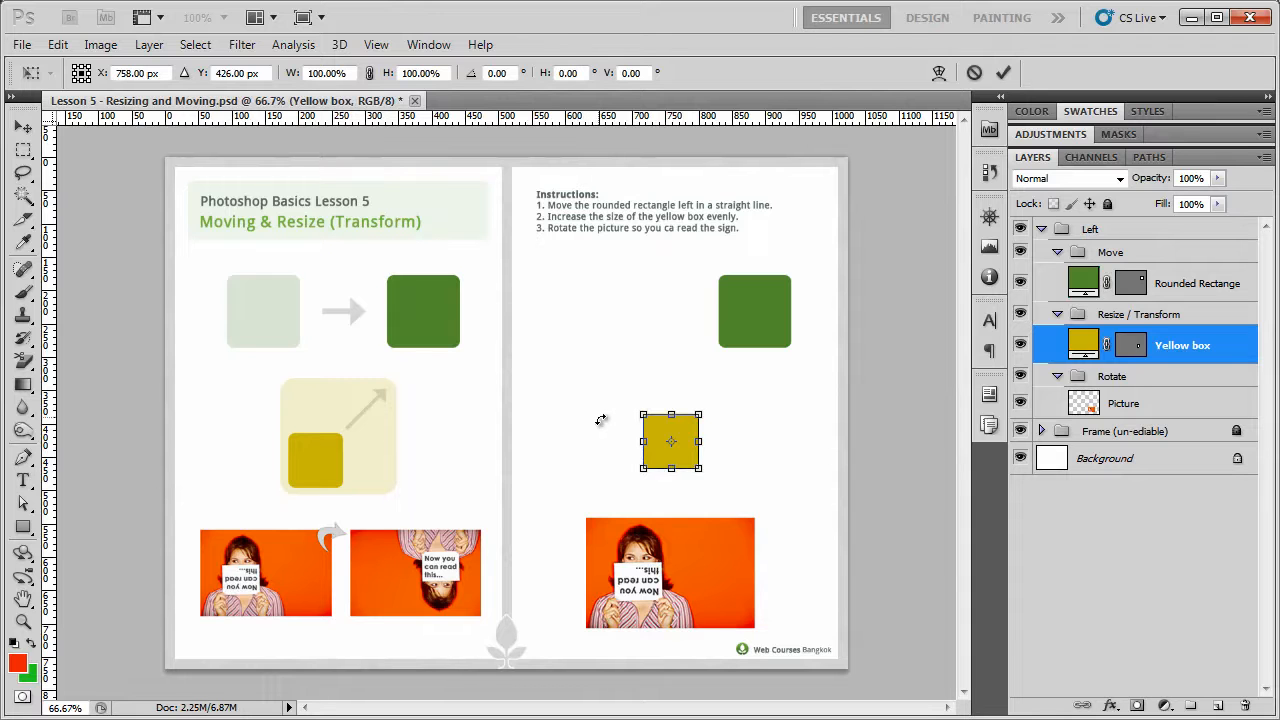
Drag the corner handles to enlarge the yellow box evenly into a larger square
drag(644, 442, 598, 442)
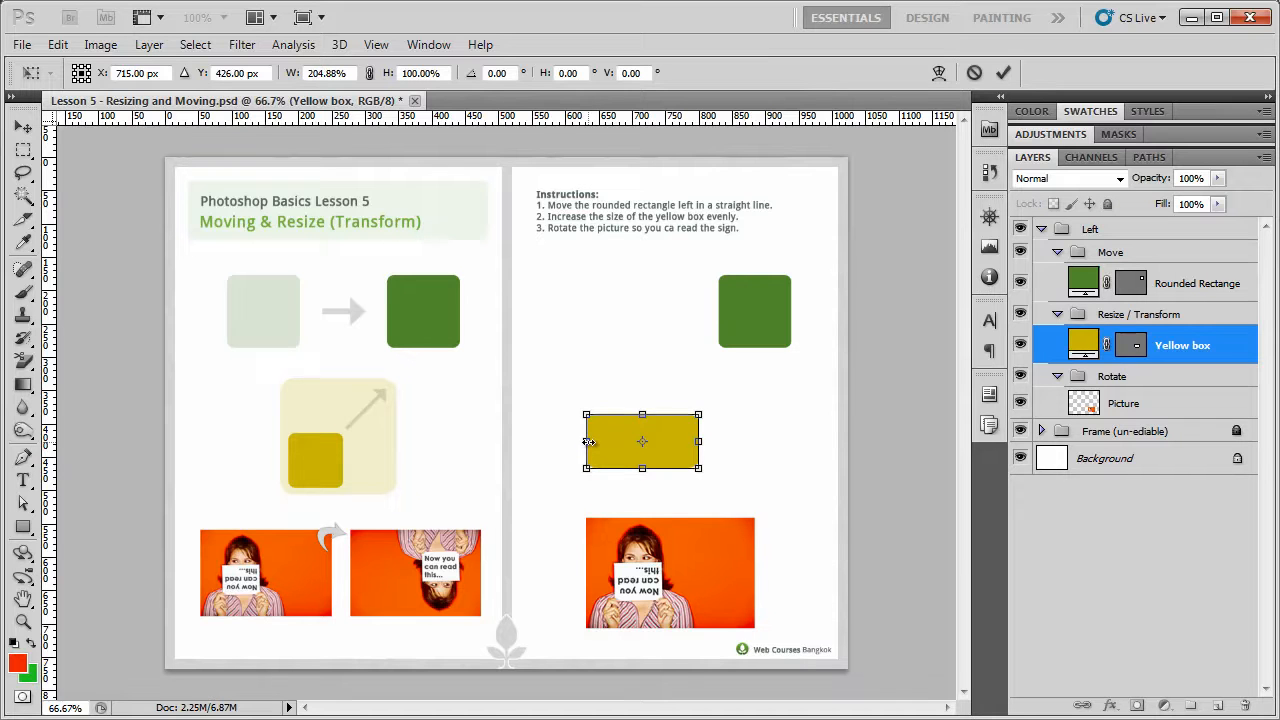
drag(588, 442, 636, 442)
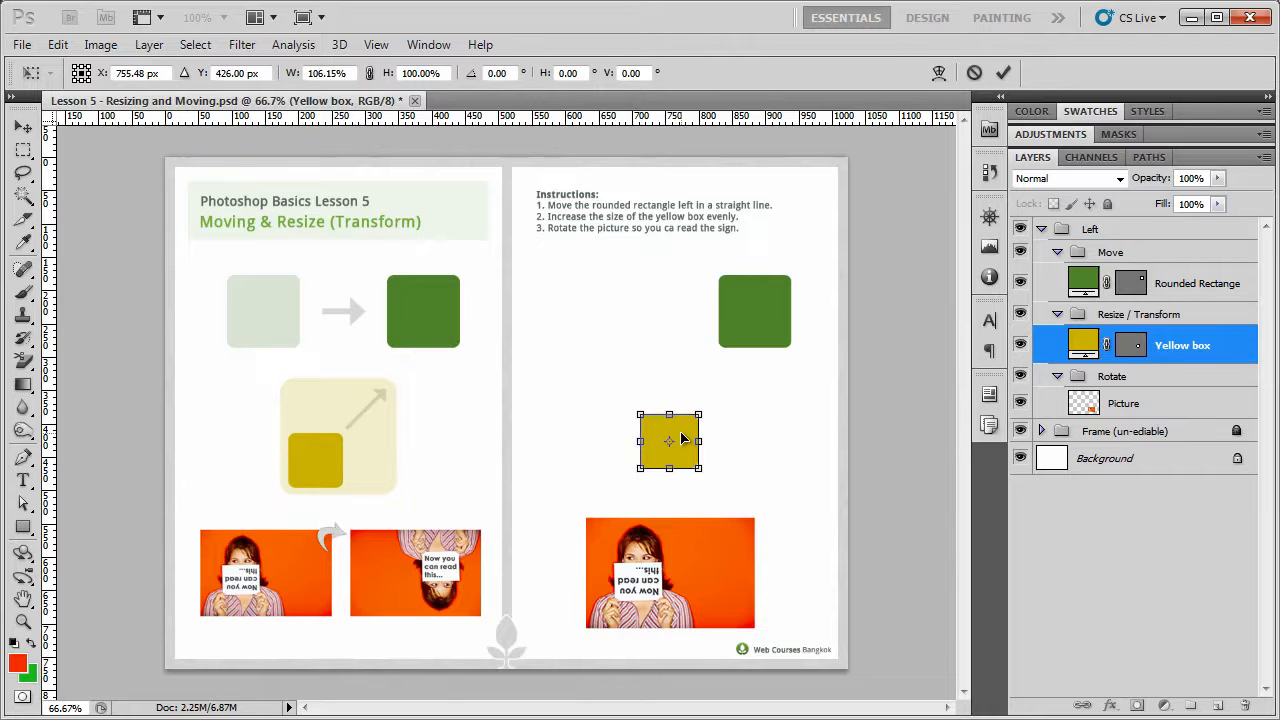
mouse_move(678, 444)
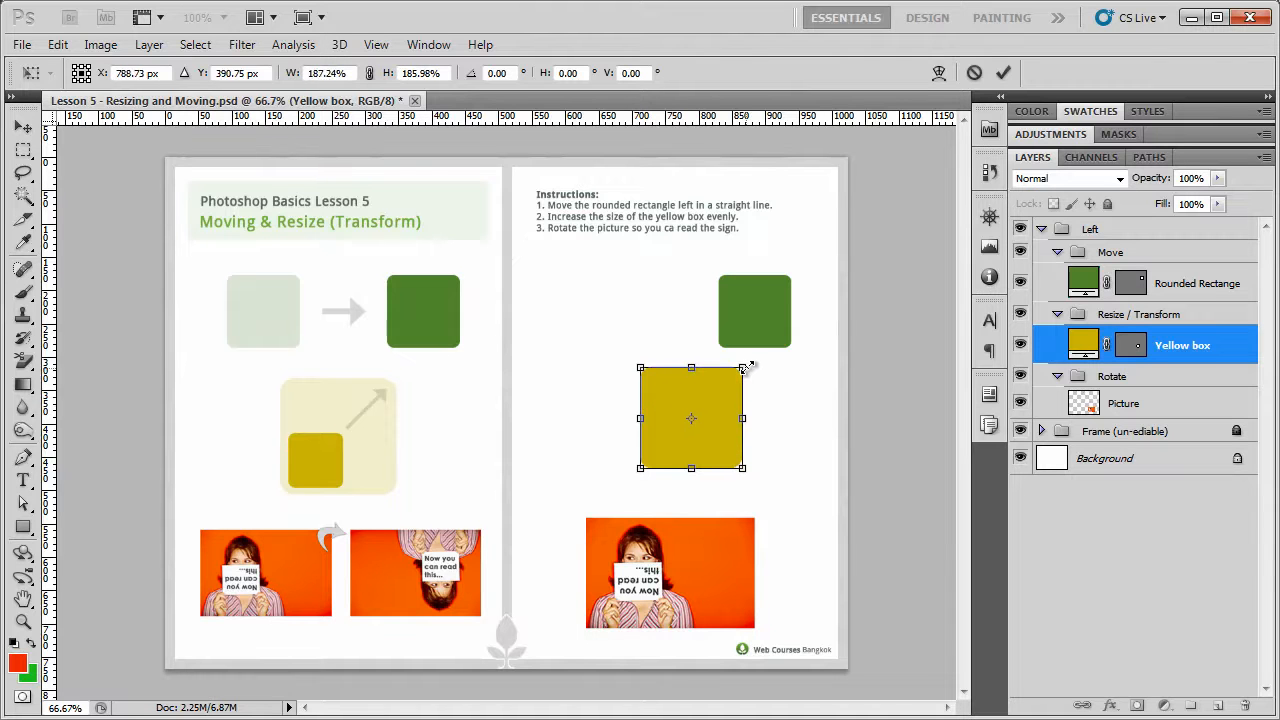
mouse_move(804, 450)
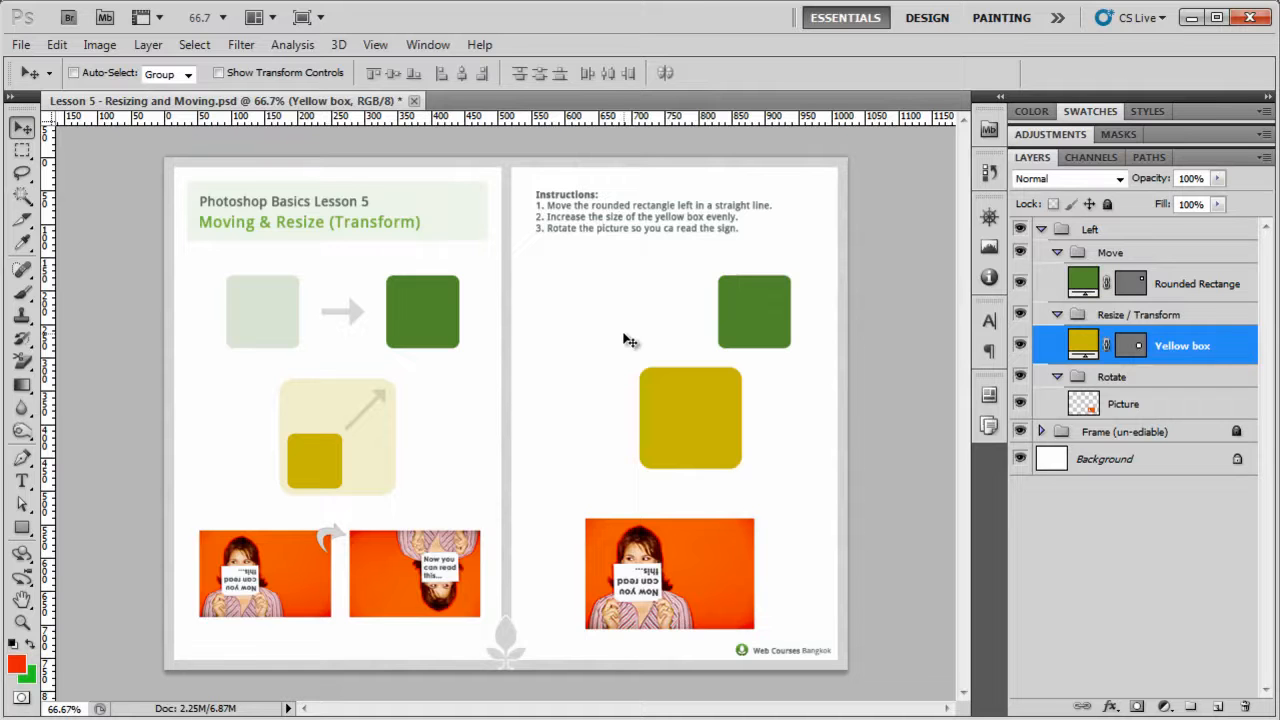
Open the Edit menu to transform the yellow box again
click(56, 44)
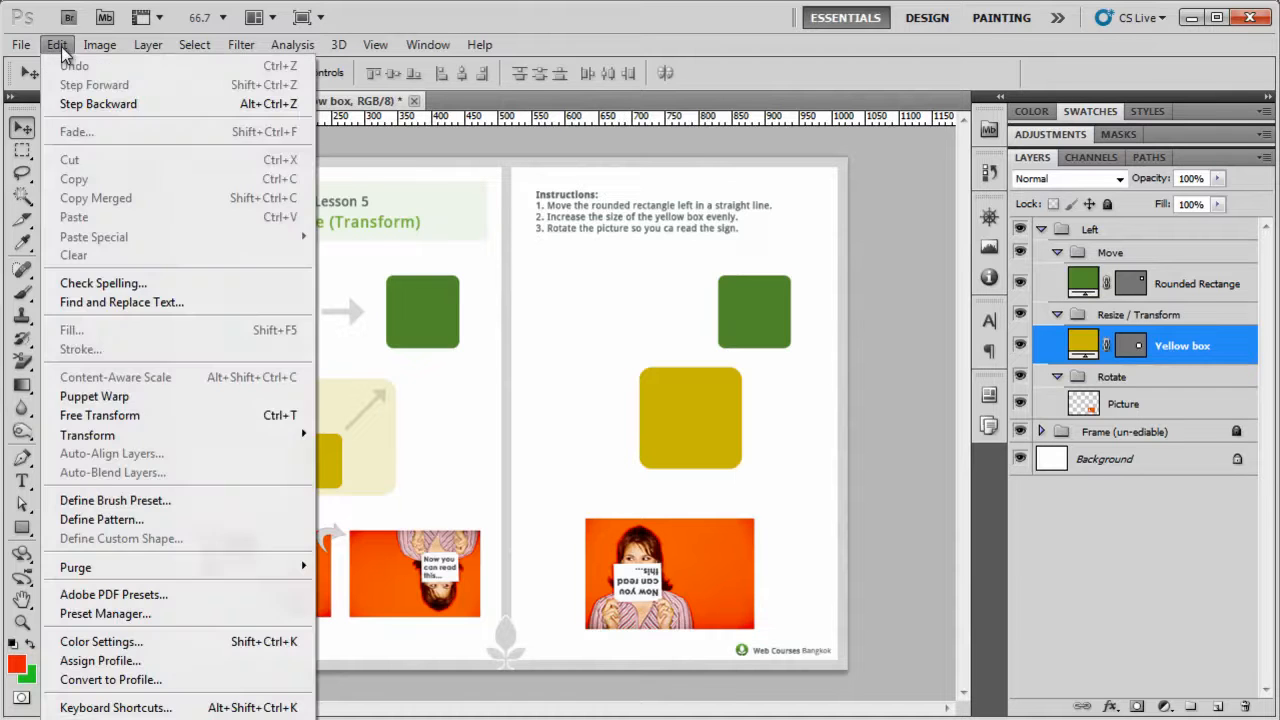
mouse_move(88, 436)
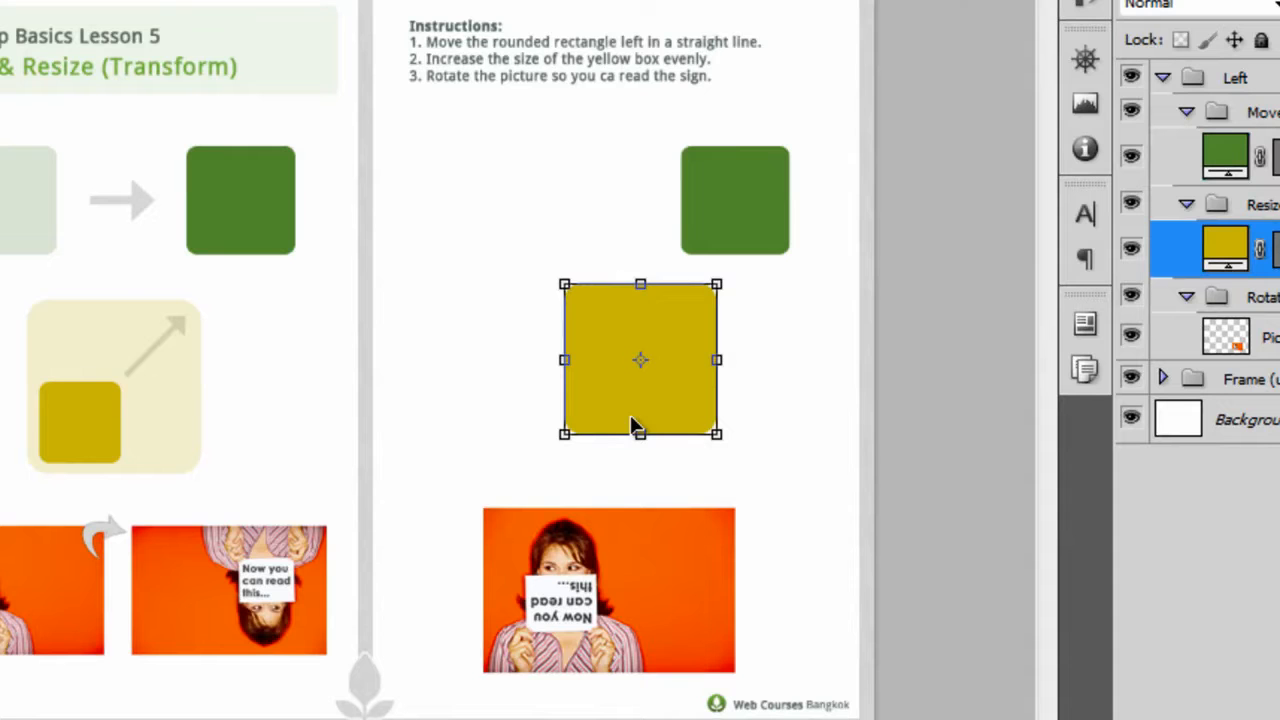
mouse_move(720, 460)
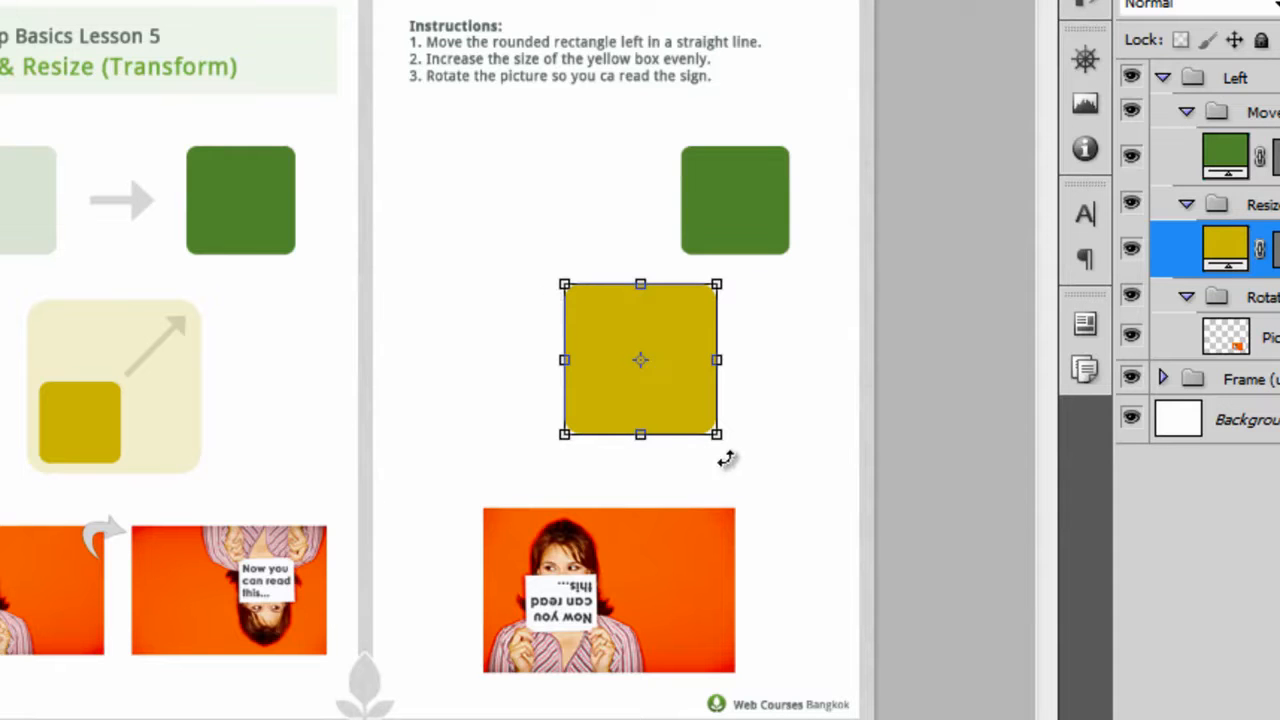
mouse_move(564, 436)
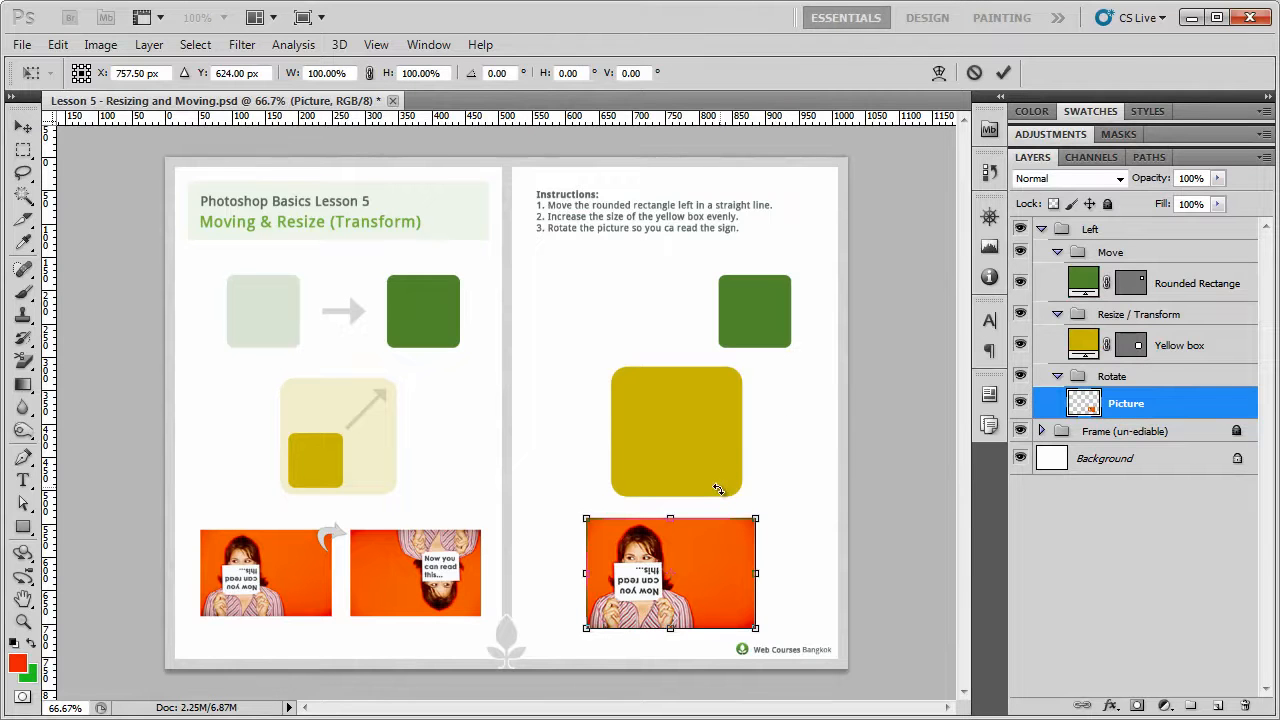
Free Transform the Picture layer to rotate the photo, returning to the Edit menu afterward
click(56, 44)
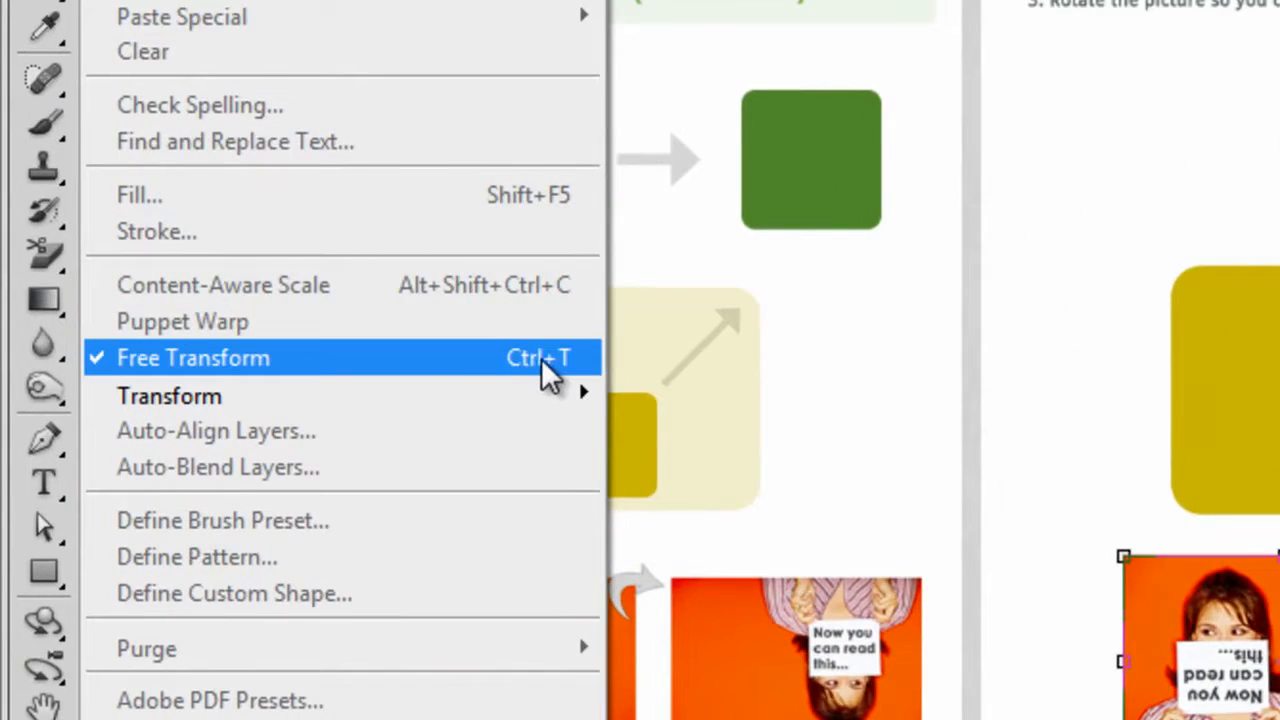
click(192, 356)
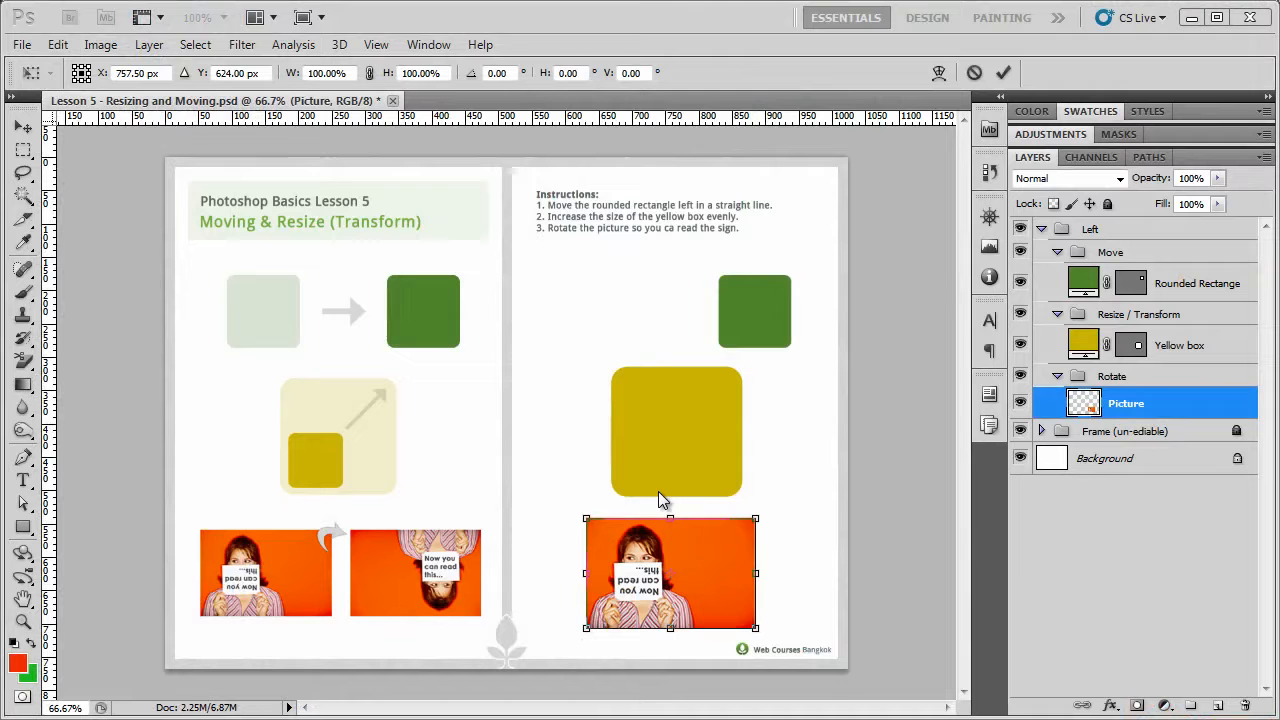
mouse_move(660, 494)
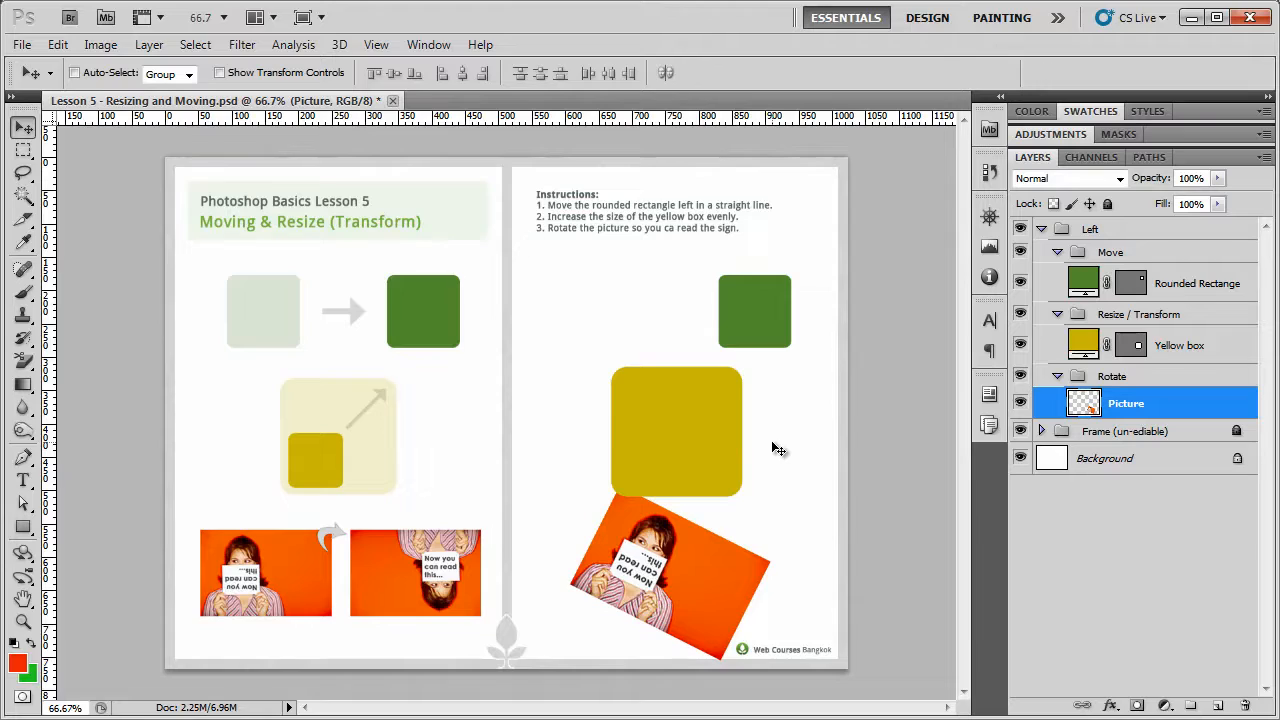
click(56, 44)
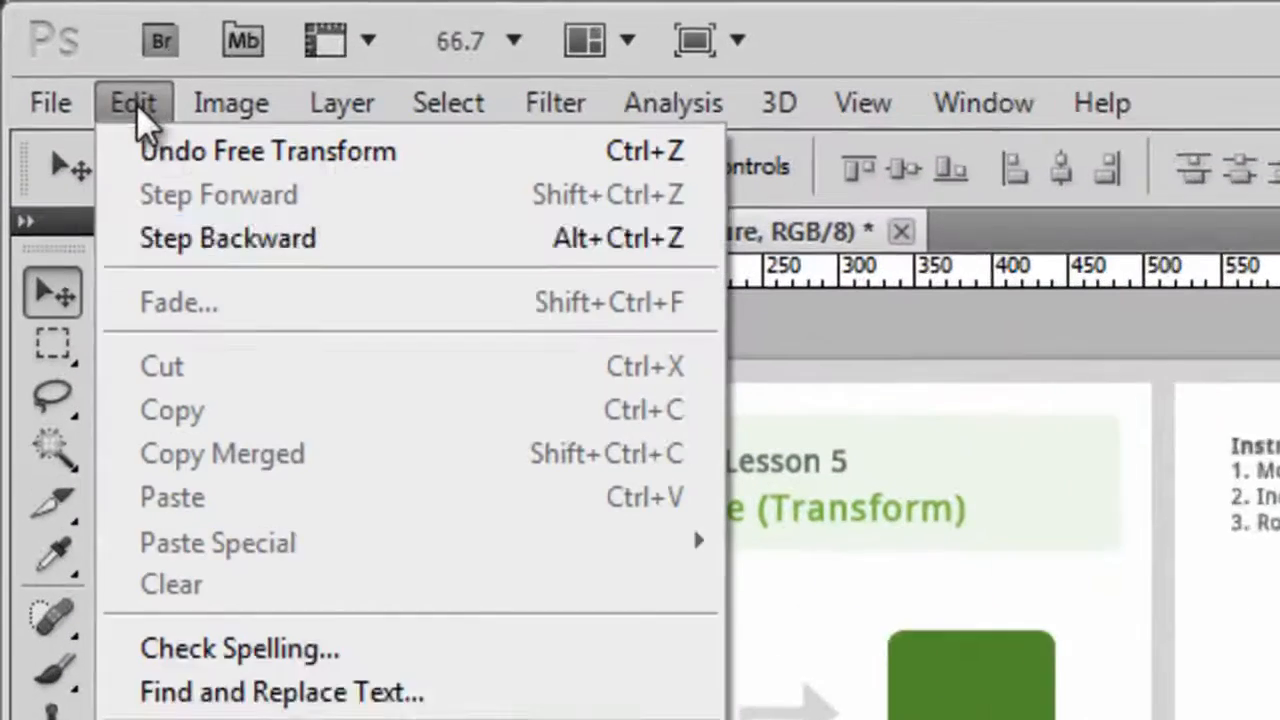